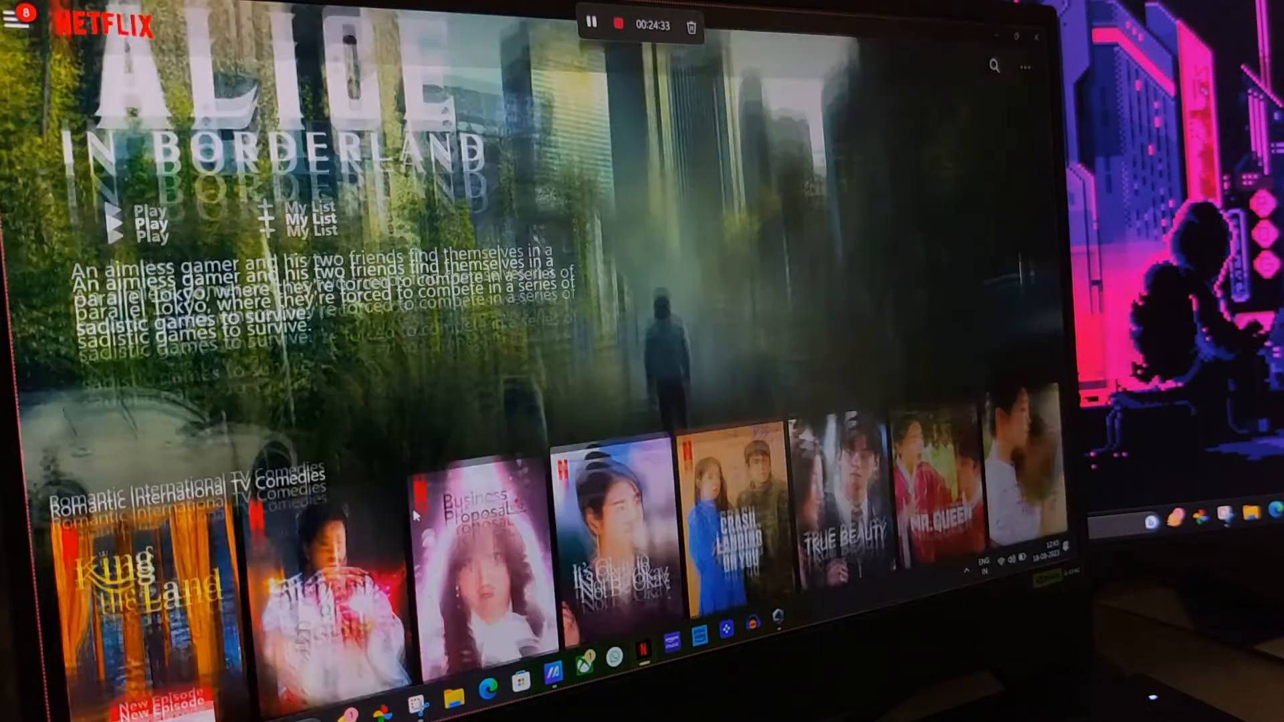
Step: Toggle the audio profile Custom 1, Movie, Custom 1, then back to Movie
scroll(down, 3)
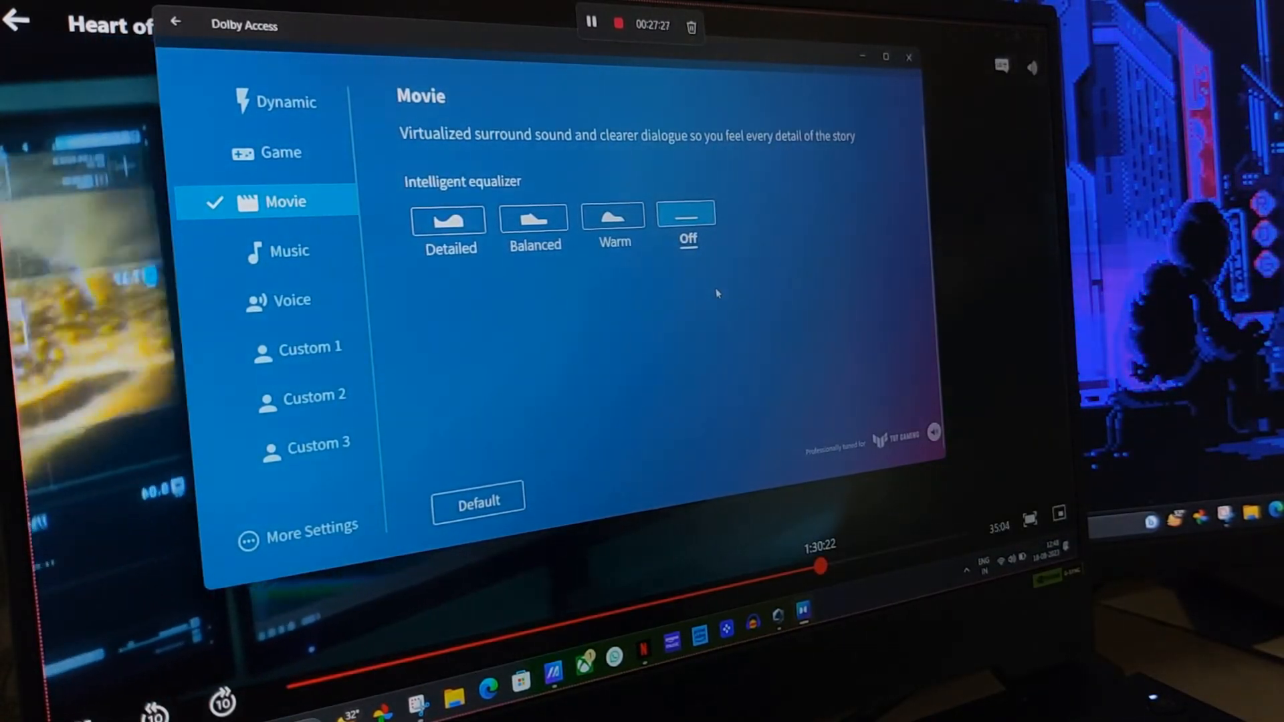
click(309, 347)
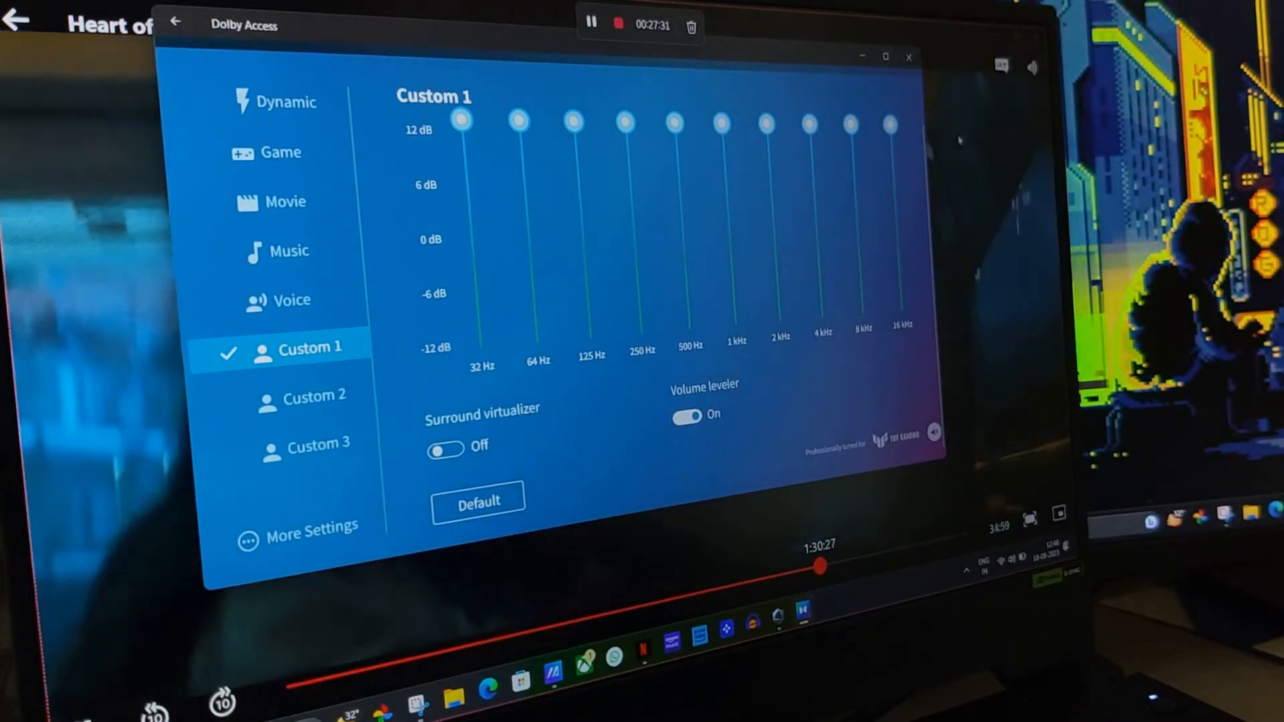
mouse_move(285, 202)
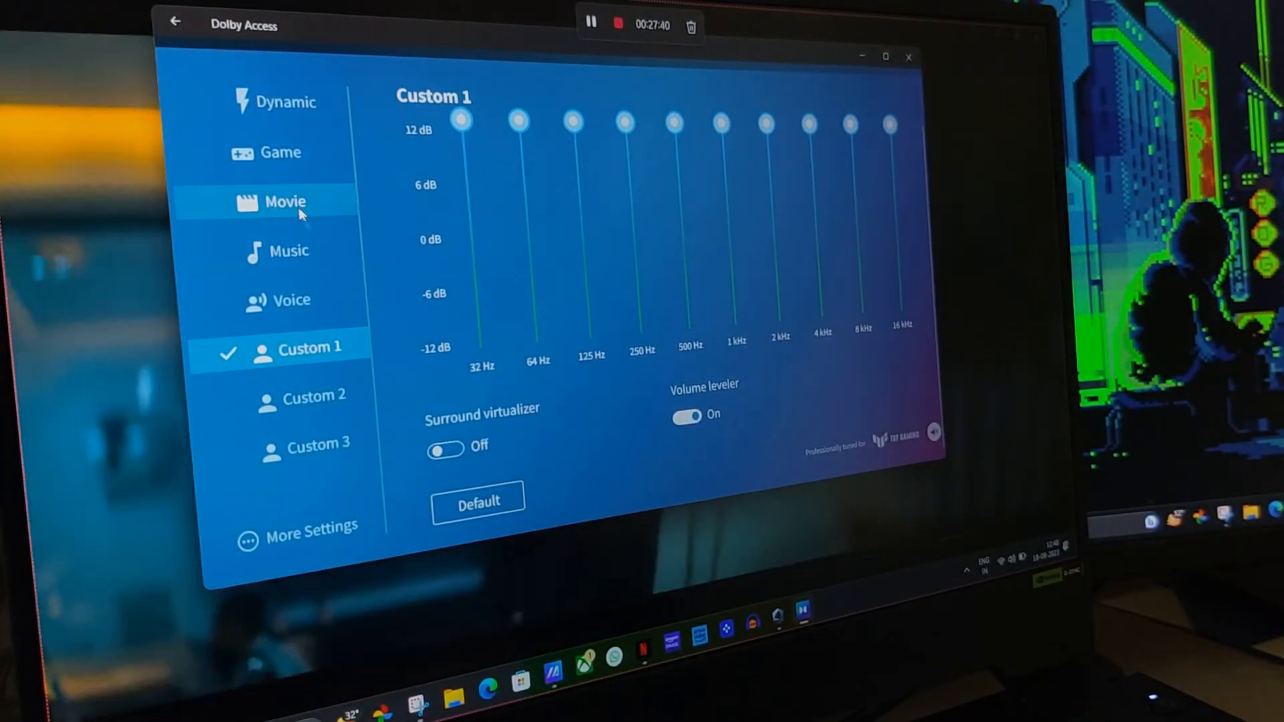
click(285, 201)
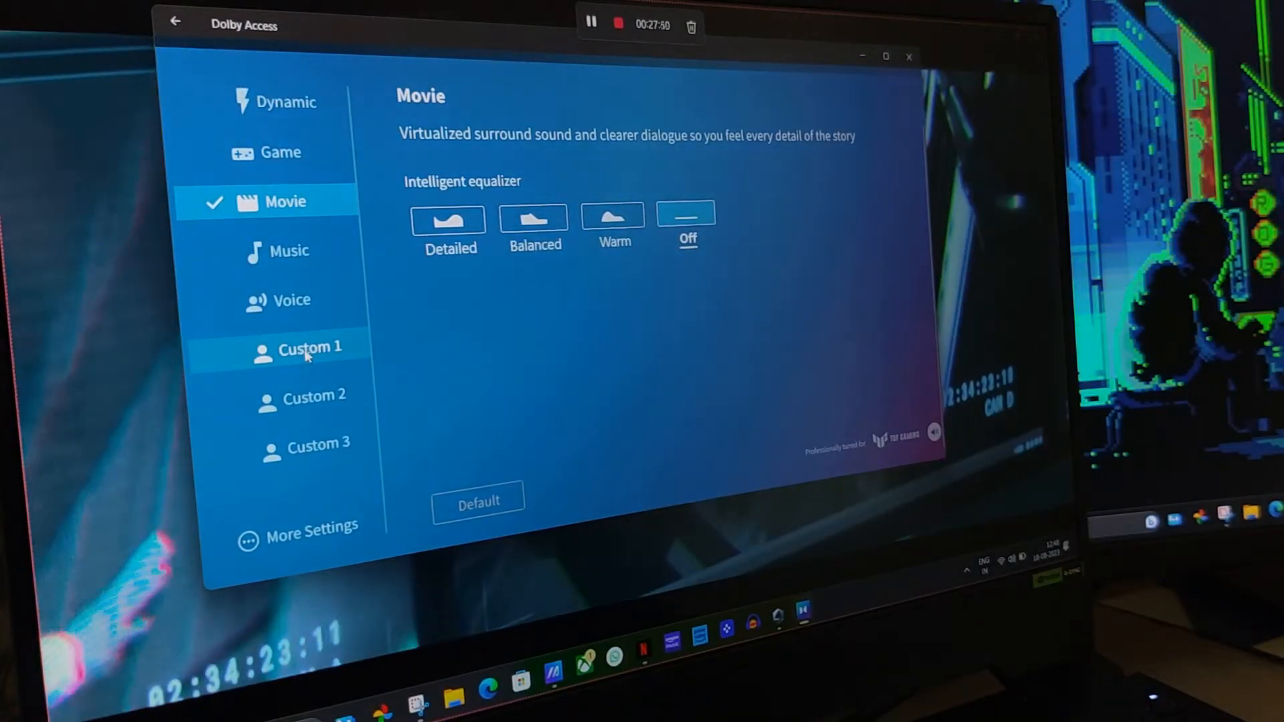
click(309, 346)
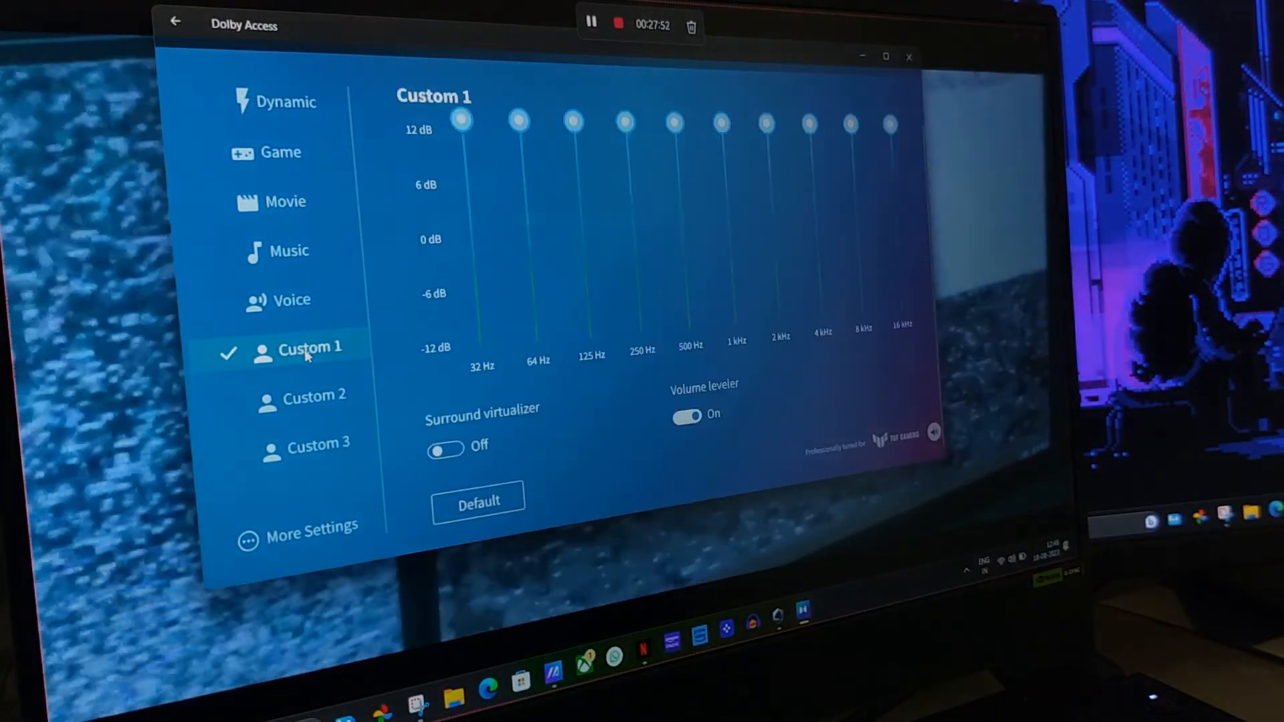
mouse_move(301, 171)
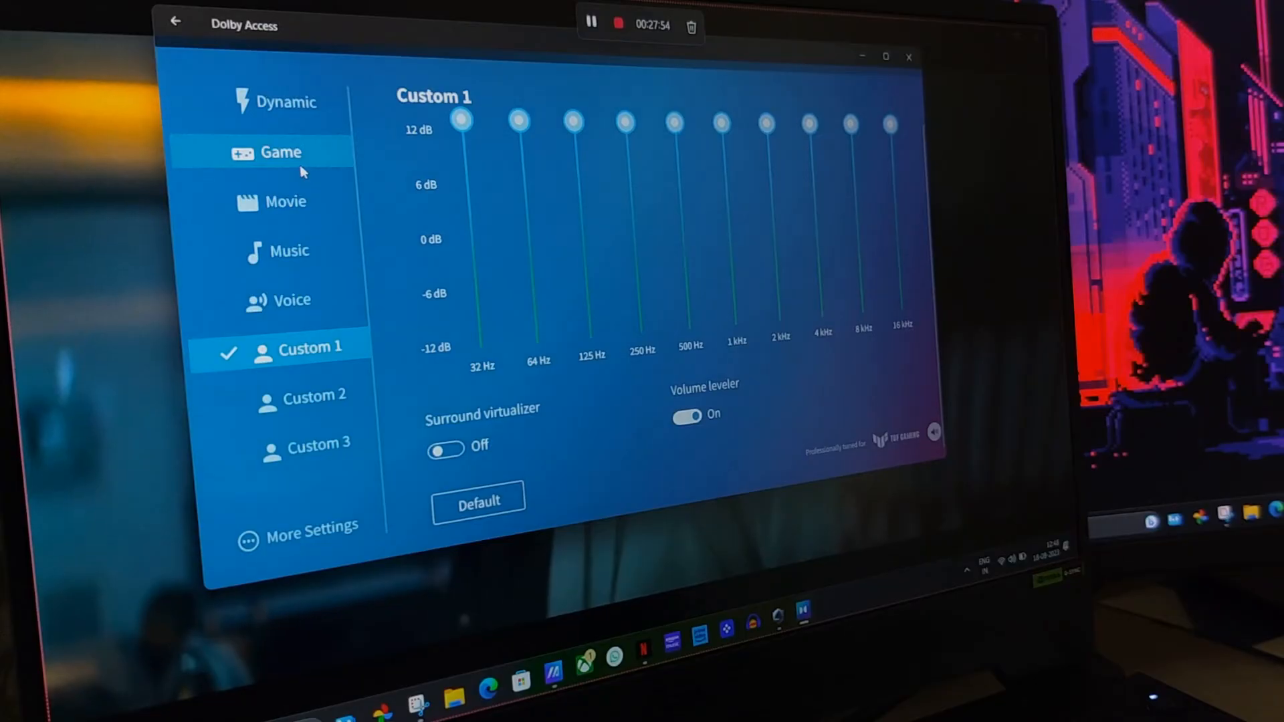
click(285, 202)
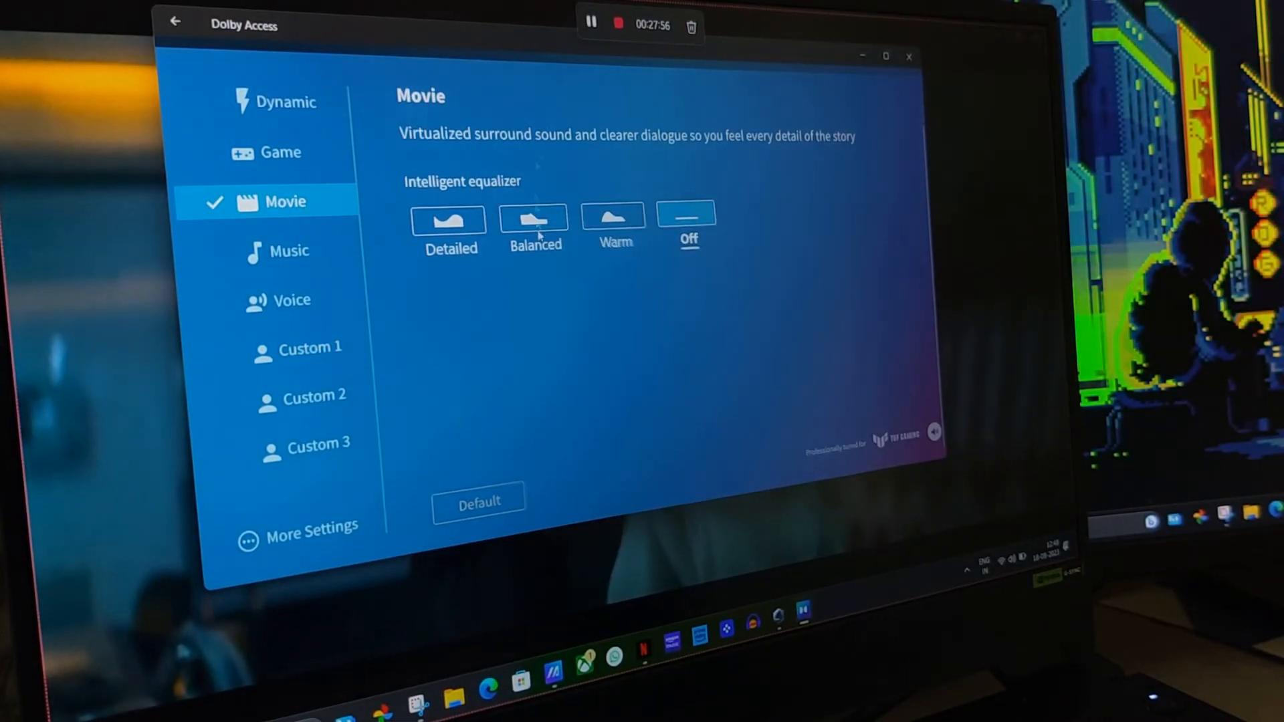